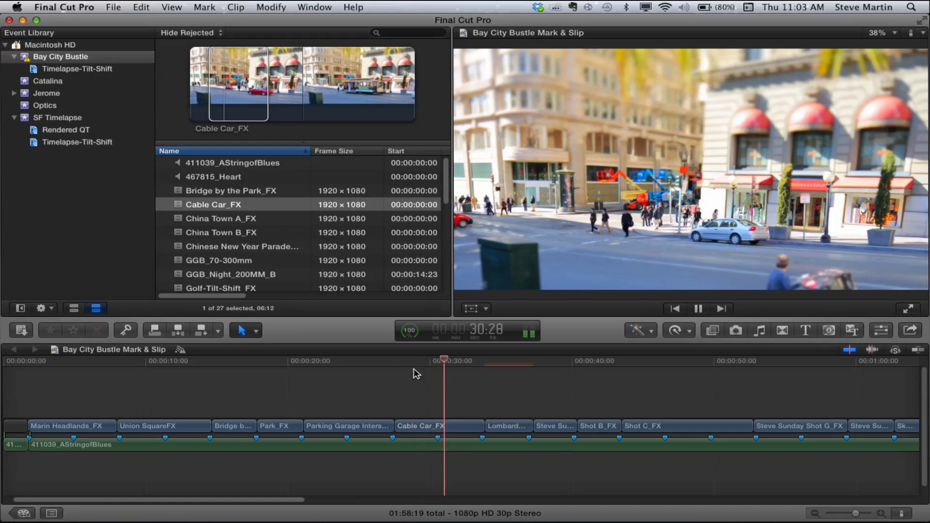
# Step: Stop playback and target the Cable Car_FX clip with the Trim tool
pyautogui.click(698, 308)
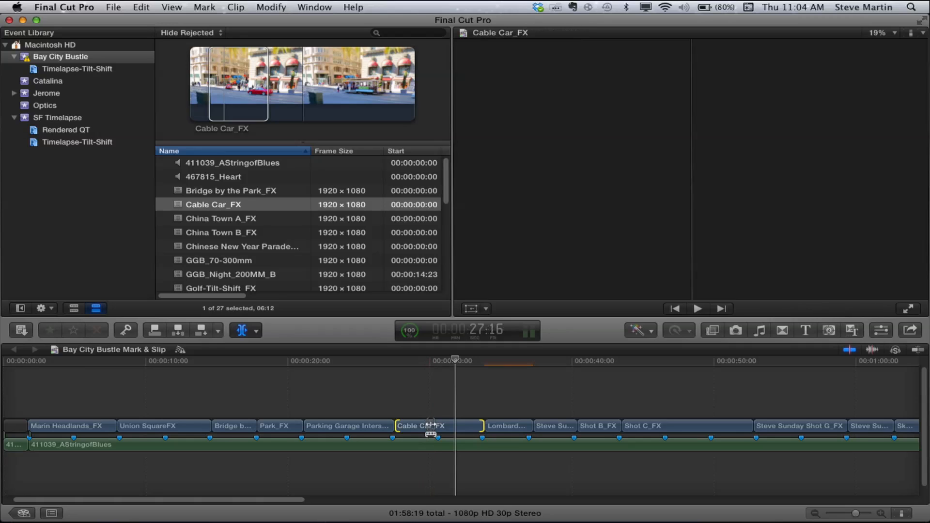
# Step: Slip Cable Car_FX back and forth, settling around a -01:15 offset where the cable car shows
pyautogui.moveTo(430, 427); pyautogui.dragTo(422, 426)
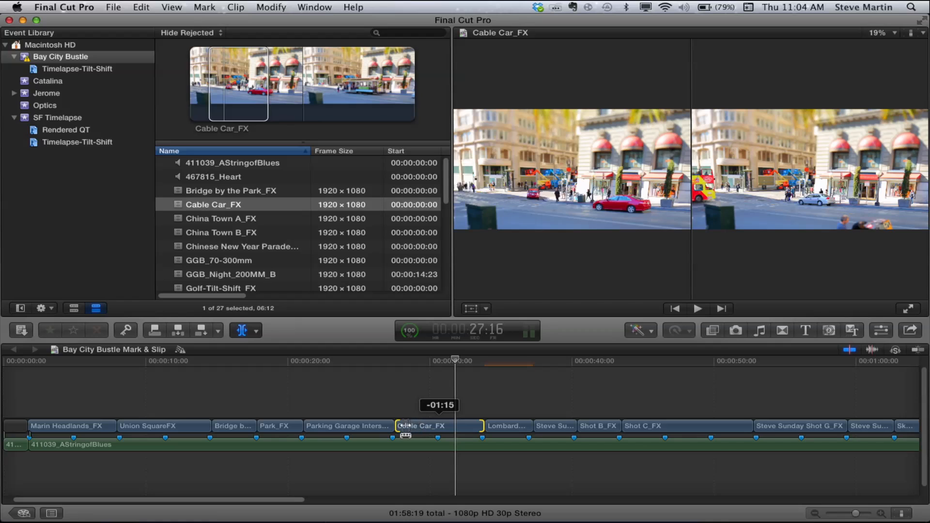
pyautogui.moveTo(405, 436); pyautogui.dragTo(441, 436)
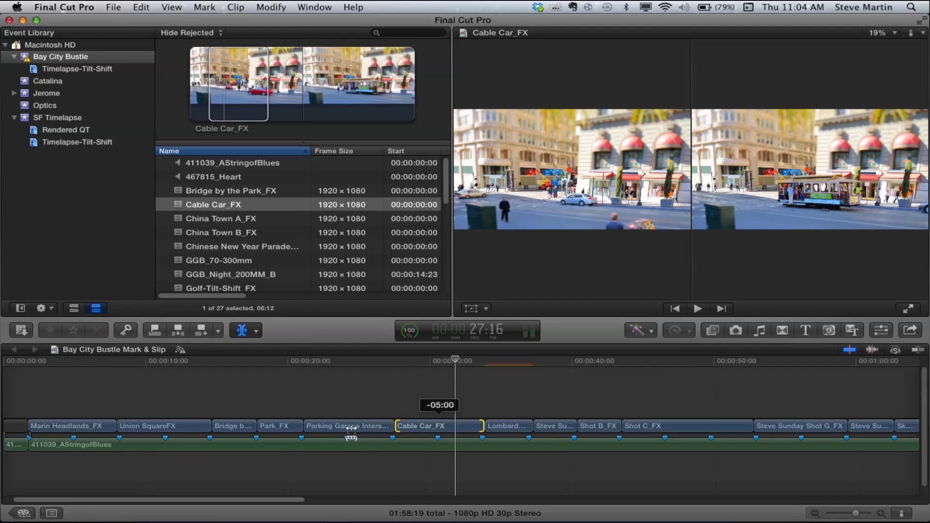
pyautogui.moveTo(351, 438); pyautogui.dragTo(394, 432)
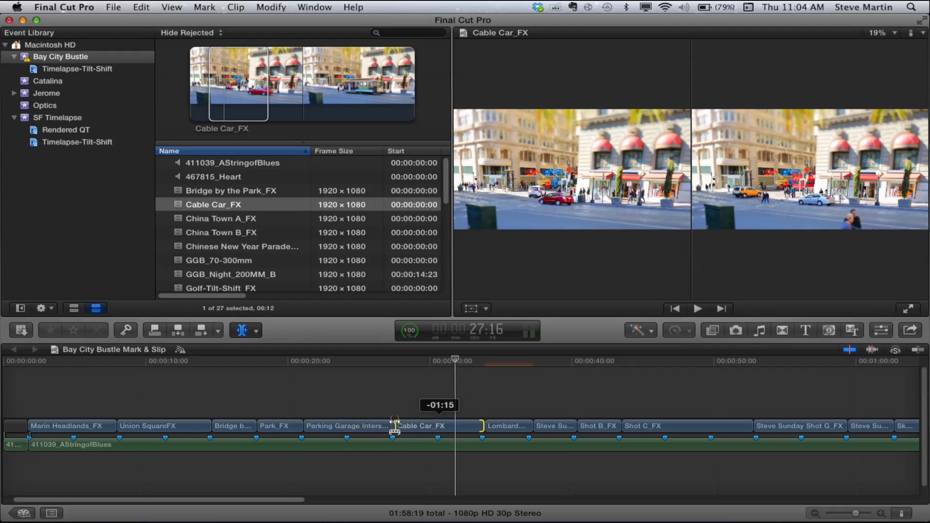
pyautogui.moveTo(394, 430); pyautogui.dragTo(380, 431)
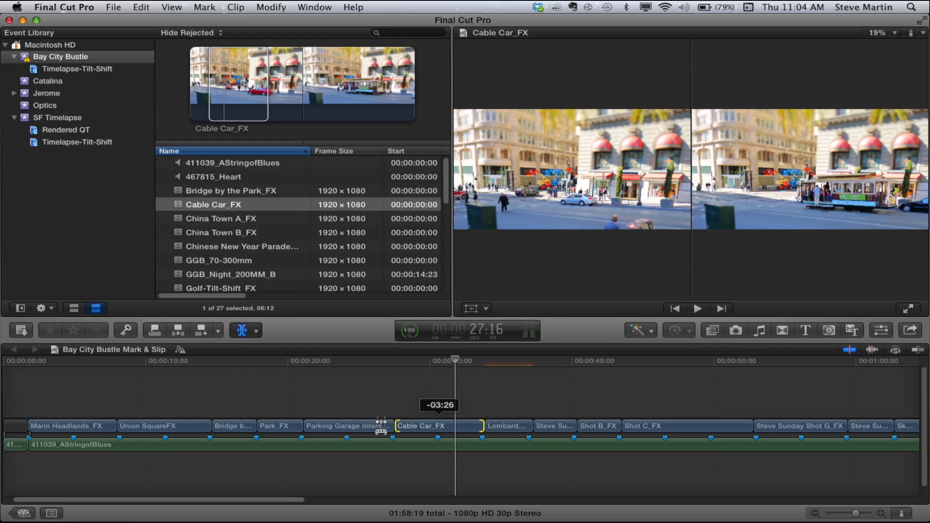
pyautogui.moveTo(383, 430); pyautogui.dragTo(408, 431)
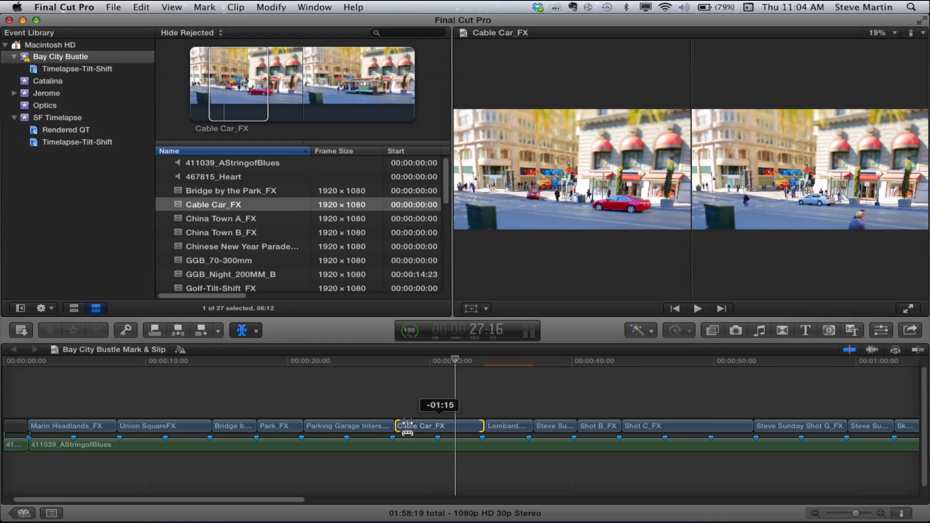